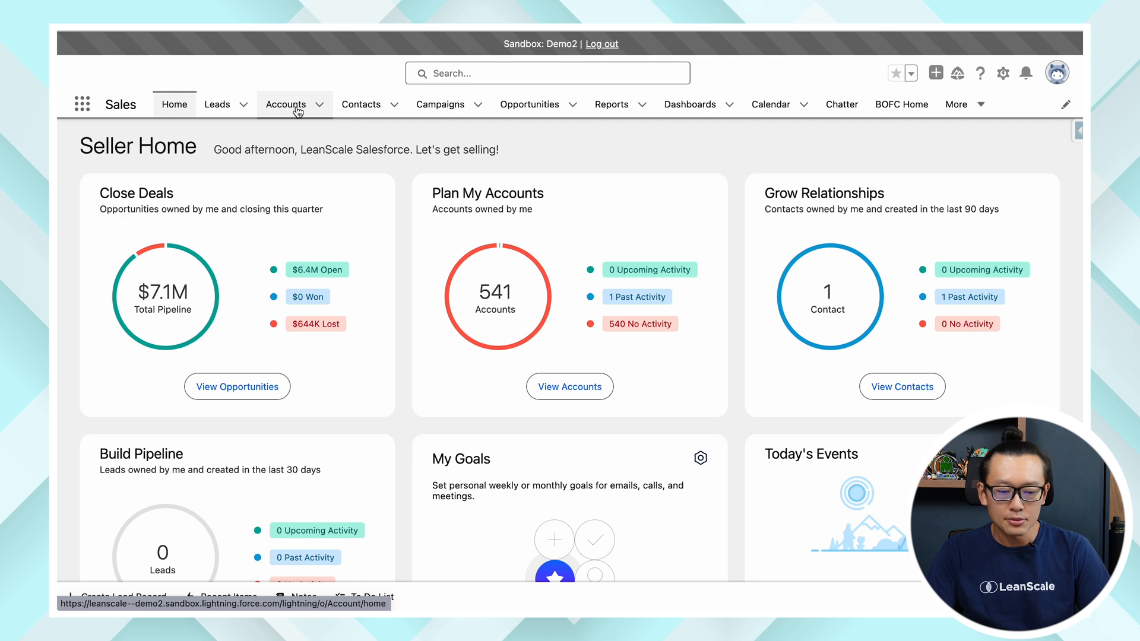
mouse_move(286, 104)
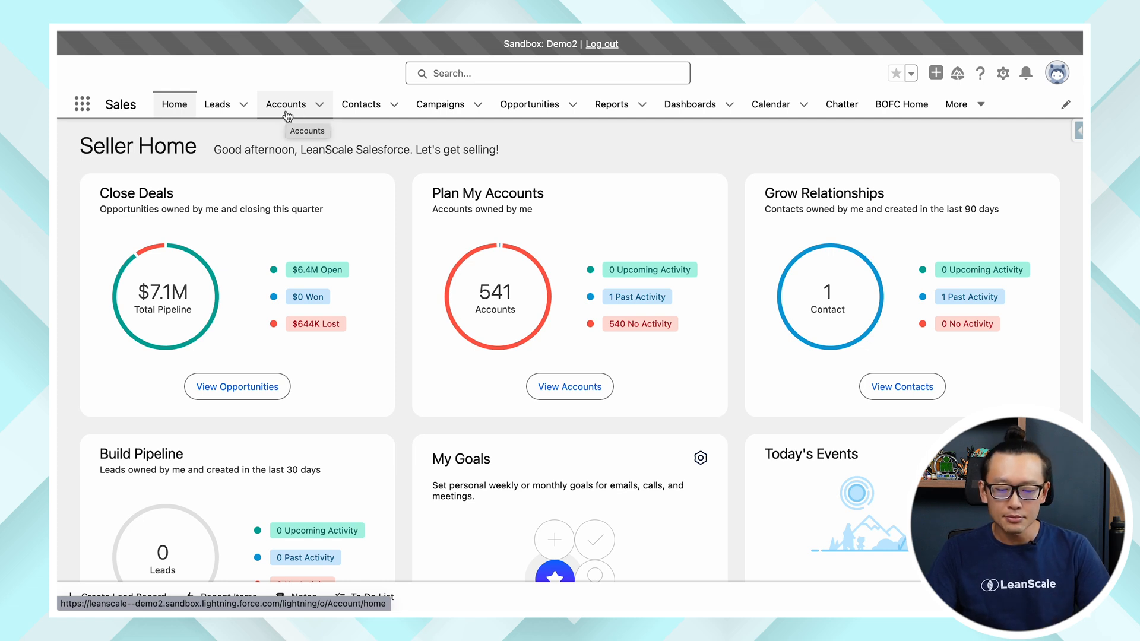
Open the Testing25- opportunity from the Opportunities tab's Recently Viewed list
click(529, 104)
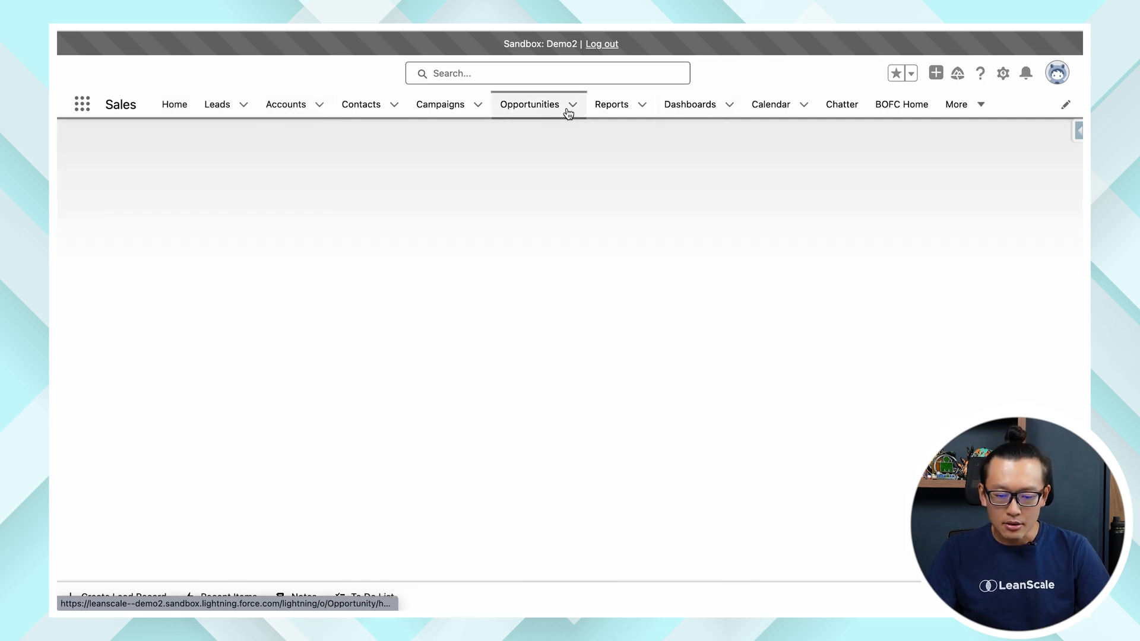
click(529, 103)
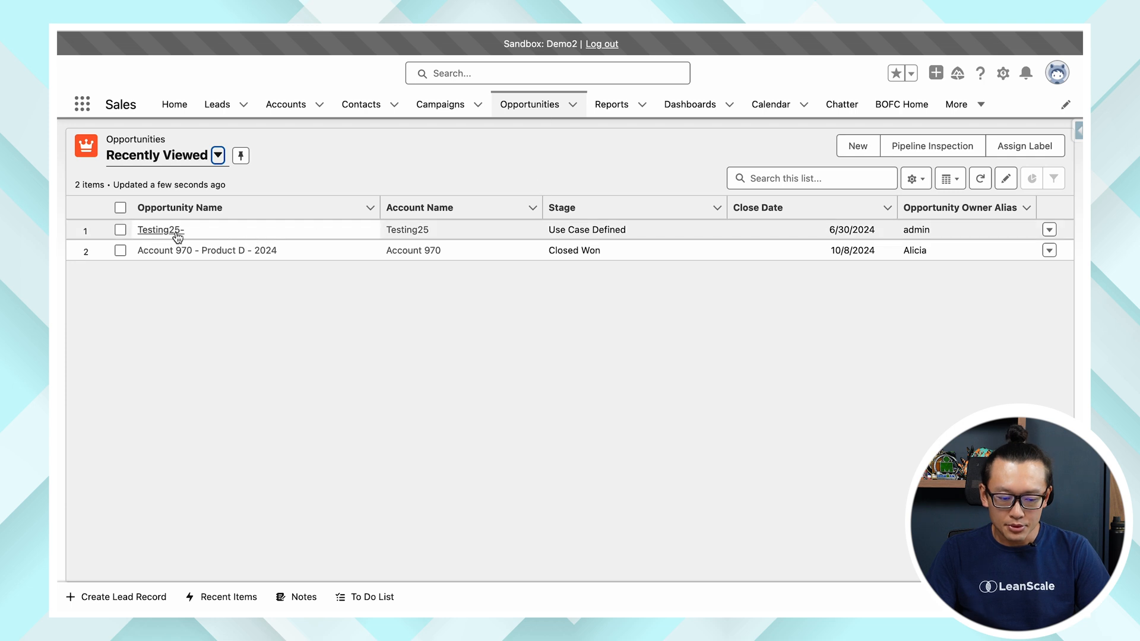
click(159, 230)
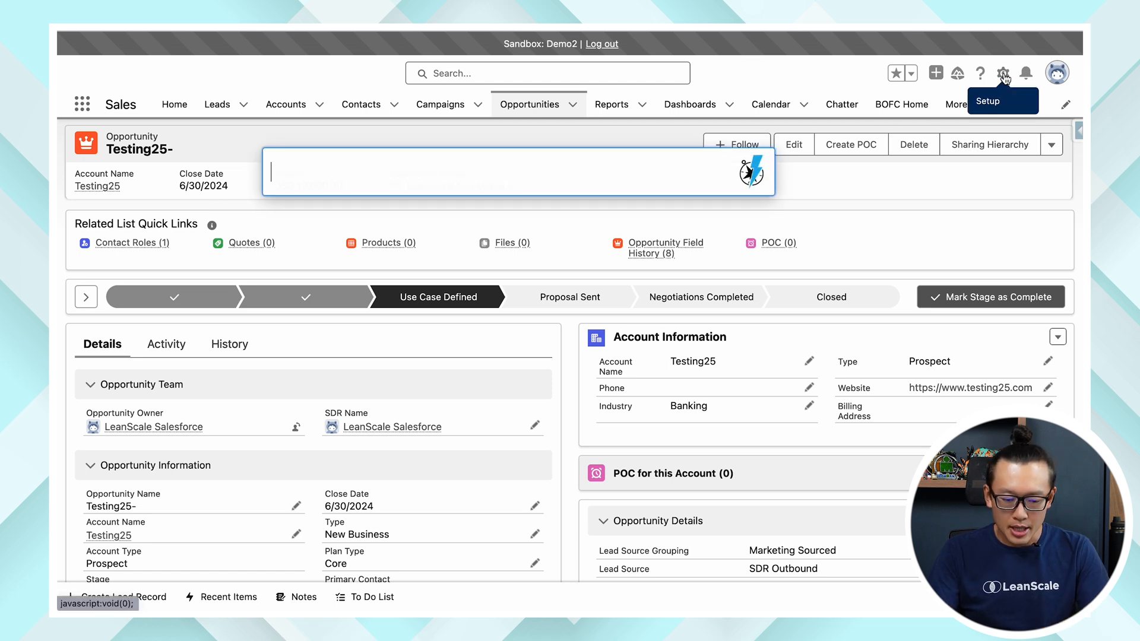
Search 'setup' in the launcher to reach Setup Home and focus Quick Find
text(setip)
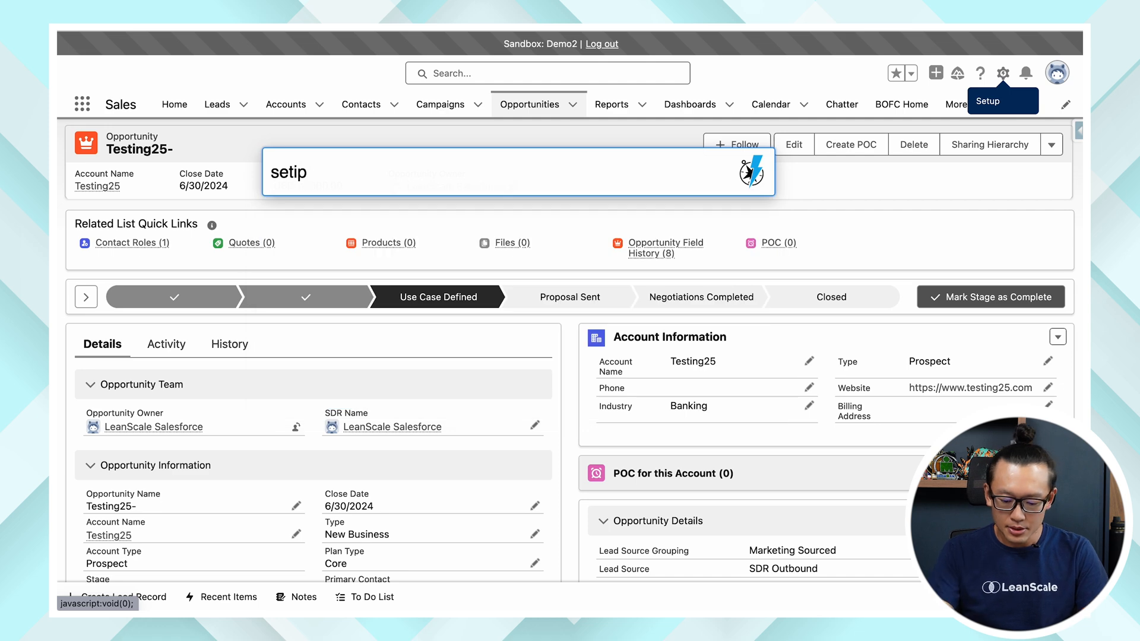
text(setup)
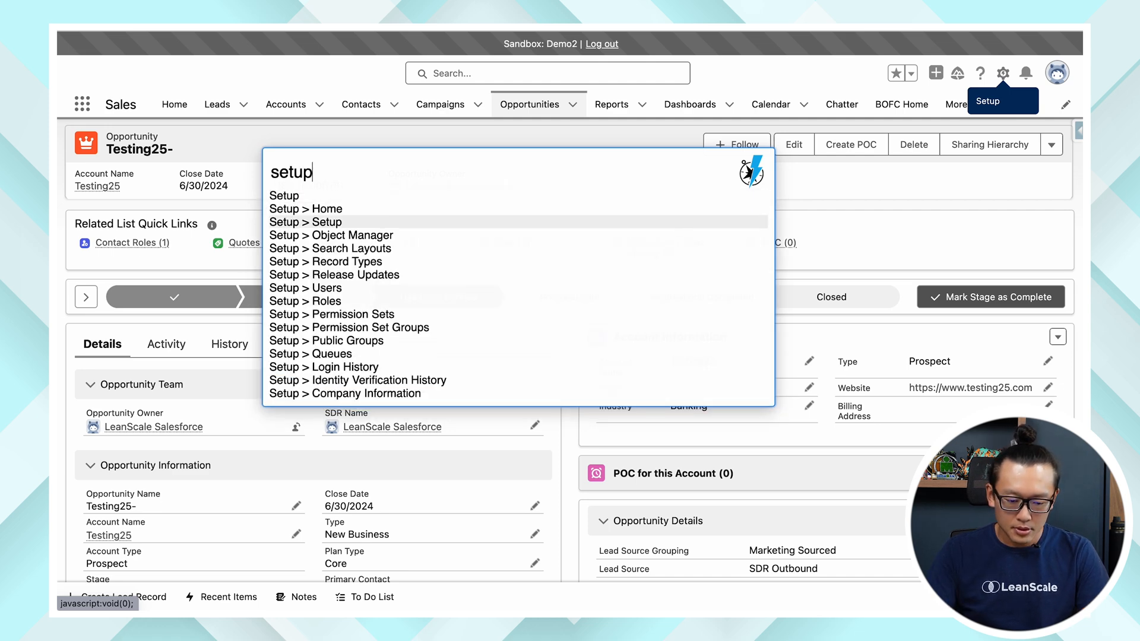
click(305, 222)
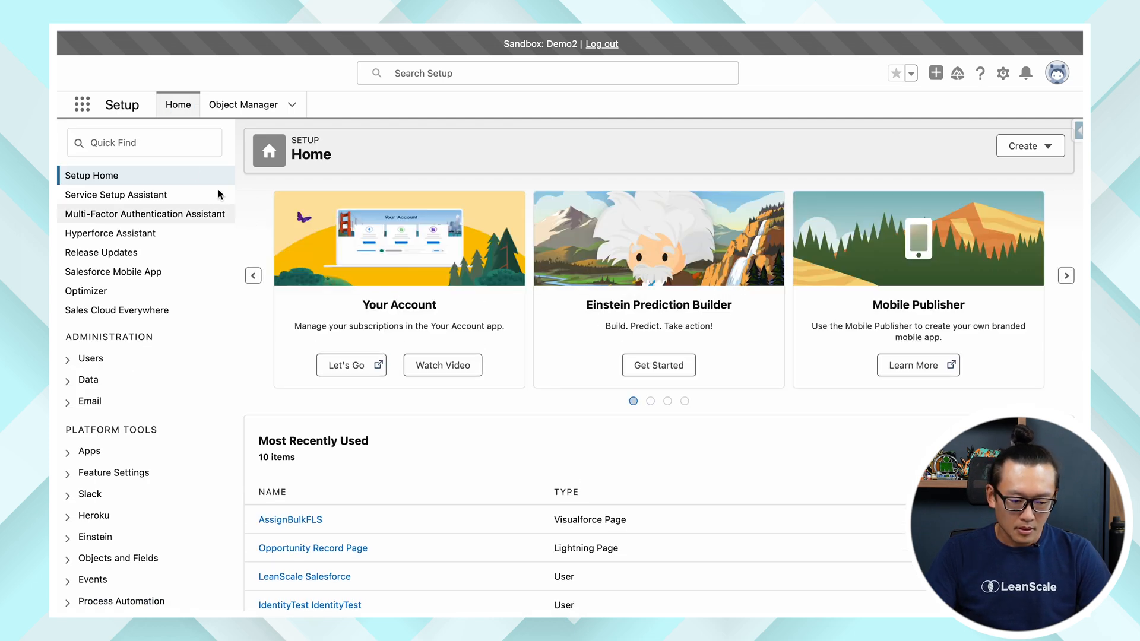
click(143, 143)
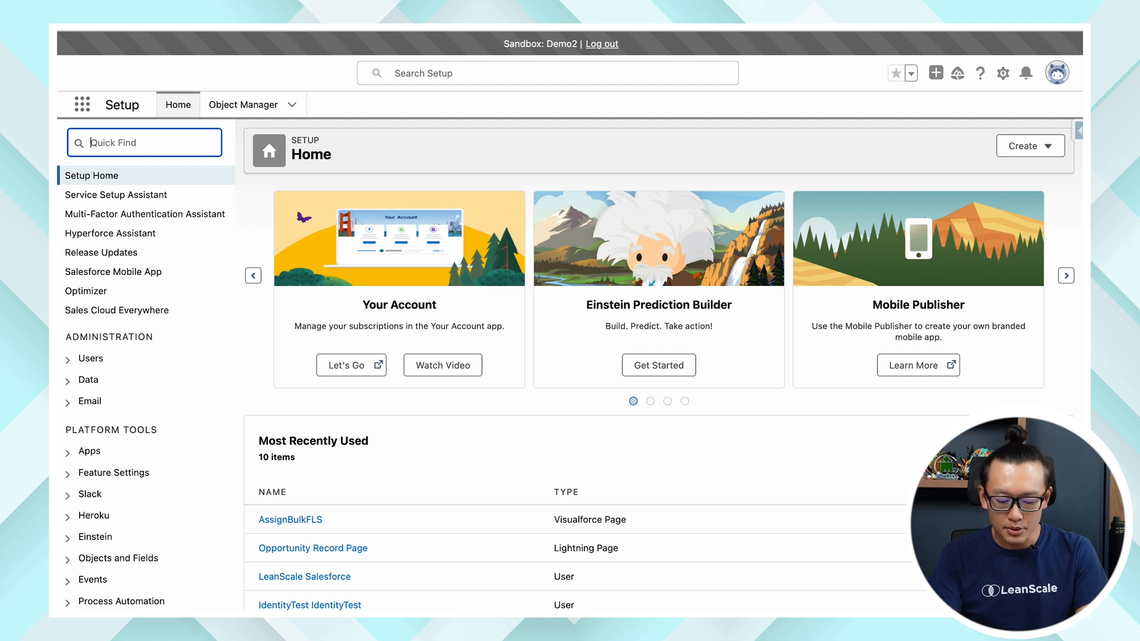
In Rename Tabs and Labels, rename Accounts to Company (singular) and Companies (plural)
text(rename)
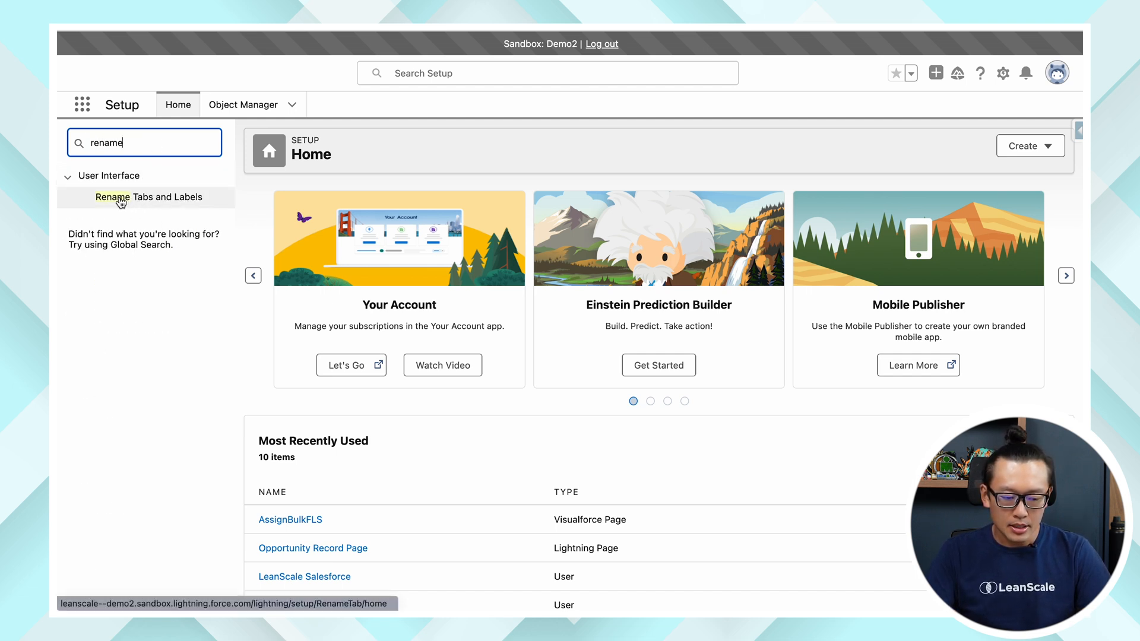
mouse_move(113, 197)
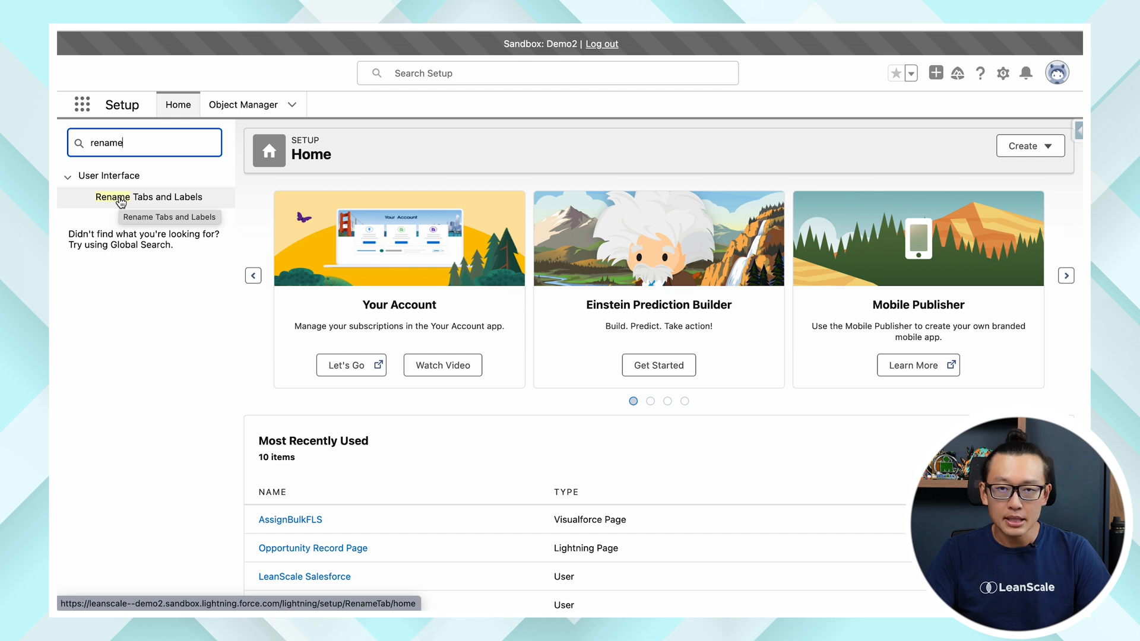
click(149, 197)
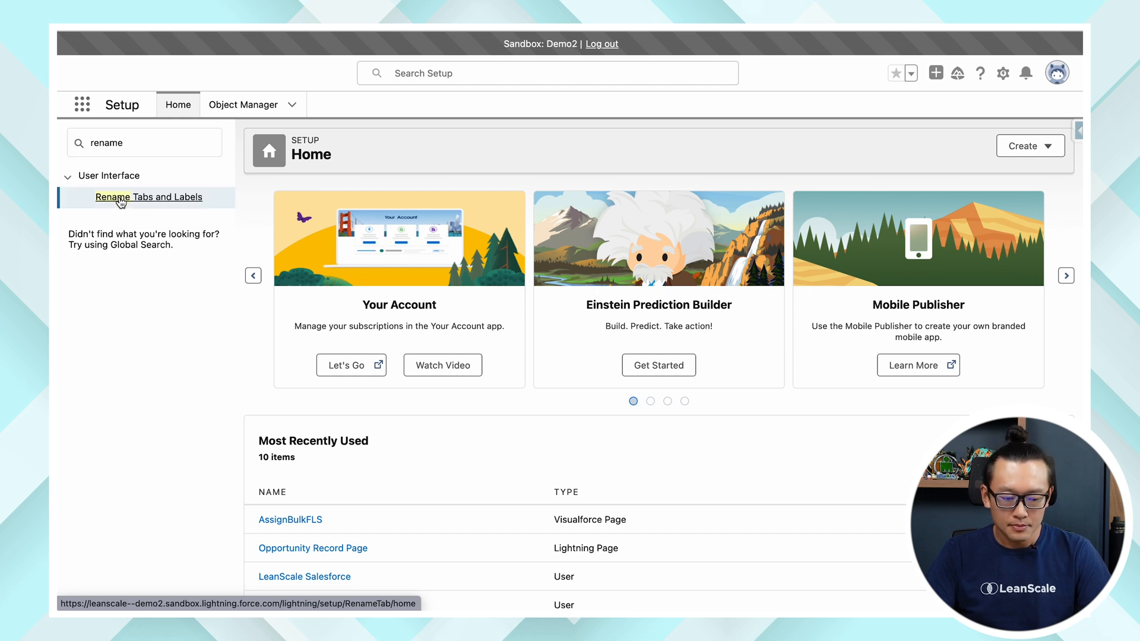
click(149, 196)
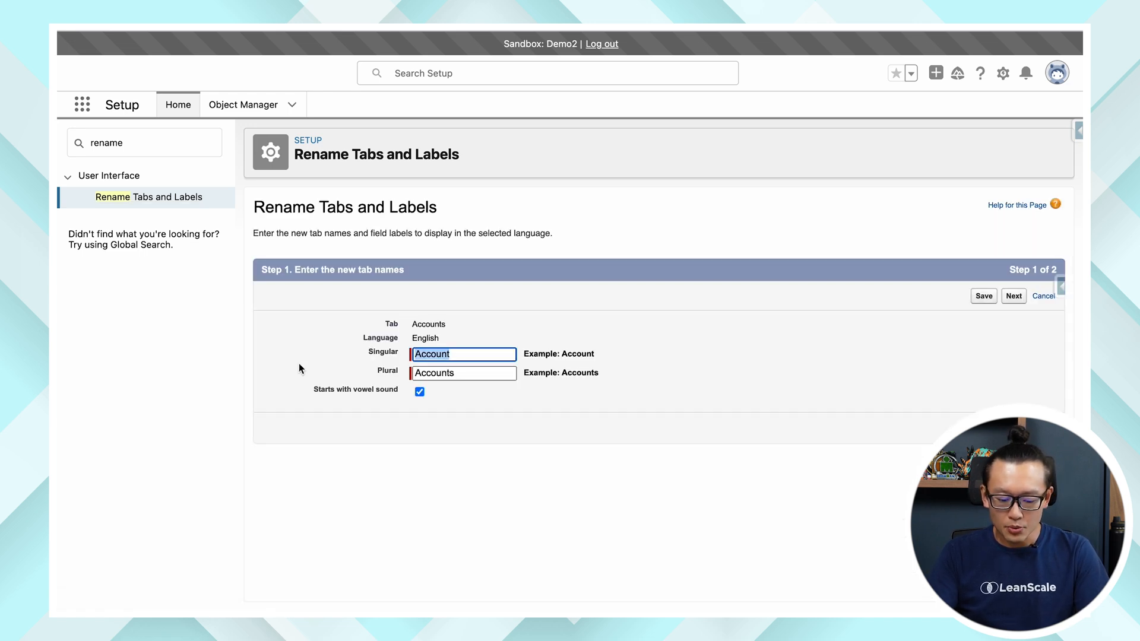
text(Company)
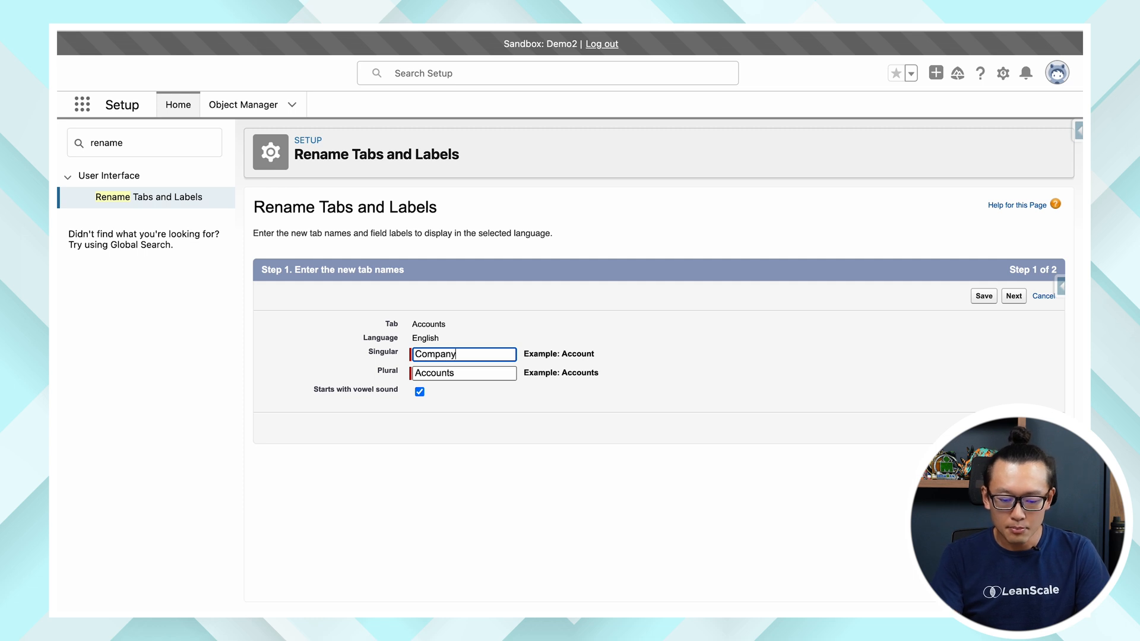
text(Companies)
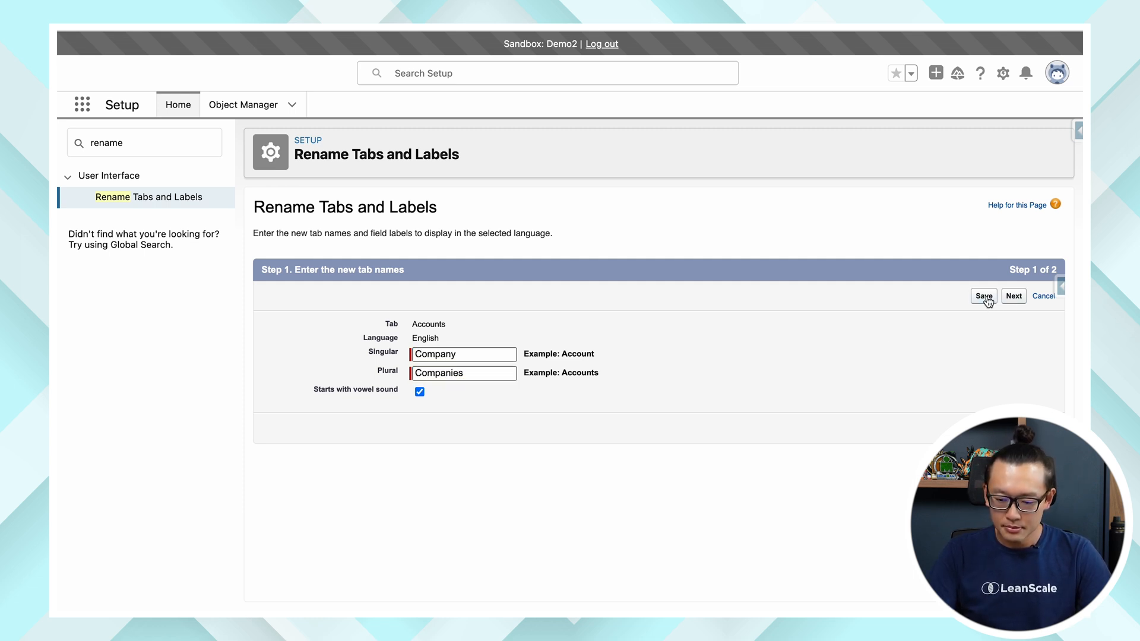
click(982, 295)
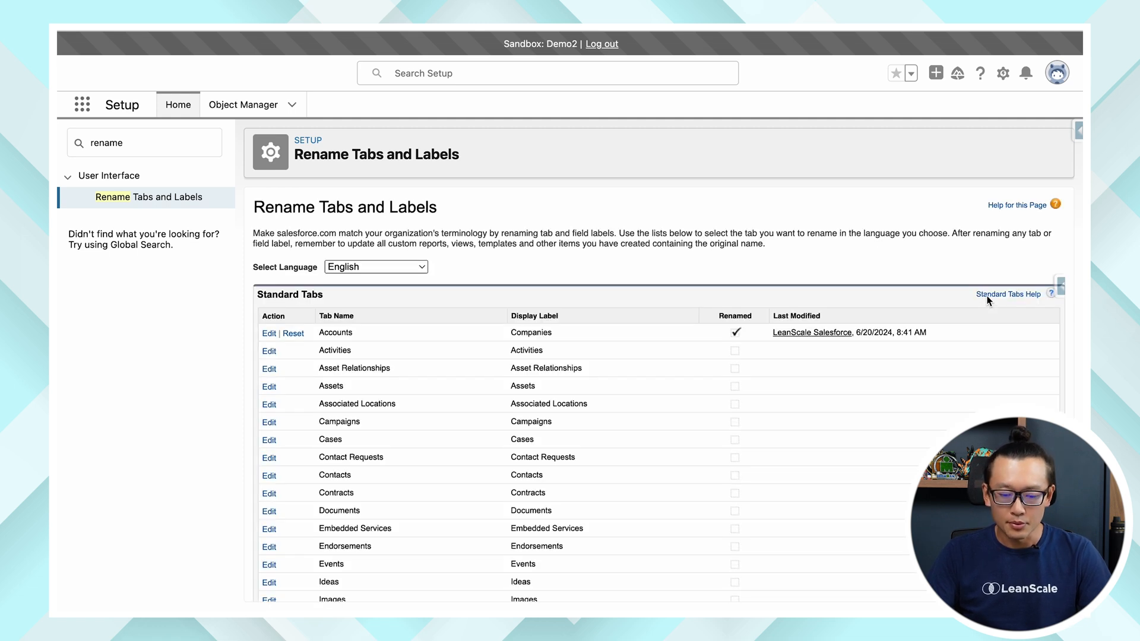
mouse_move(423, 330)
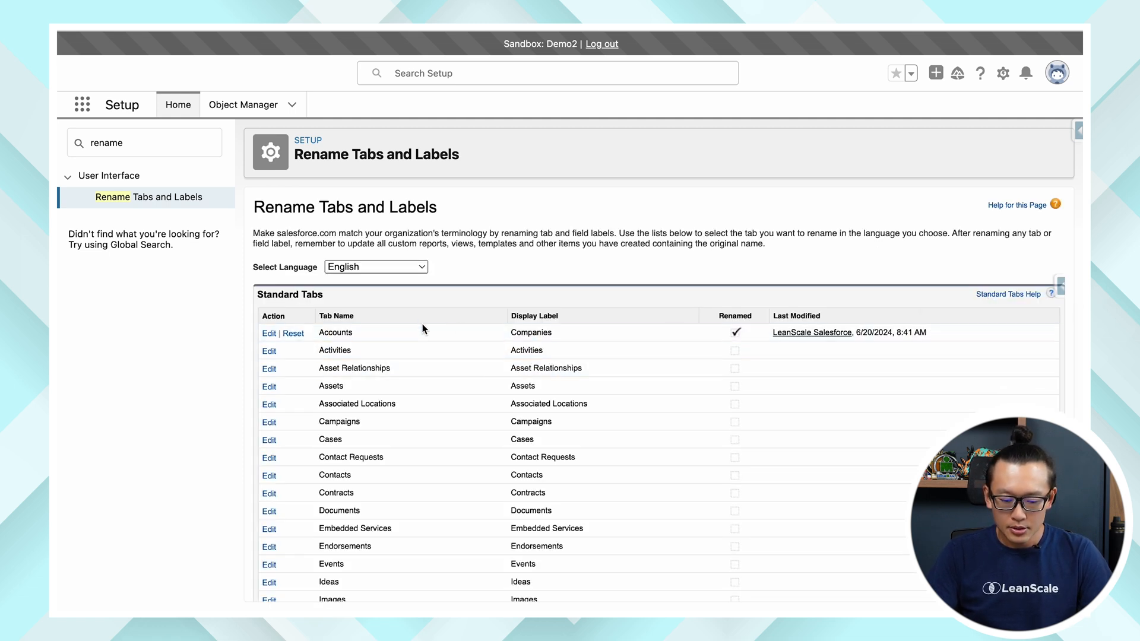
mouse_move(597, 368)
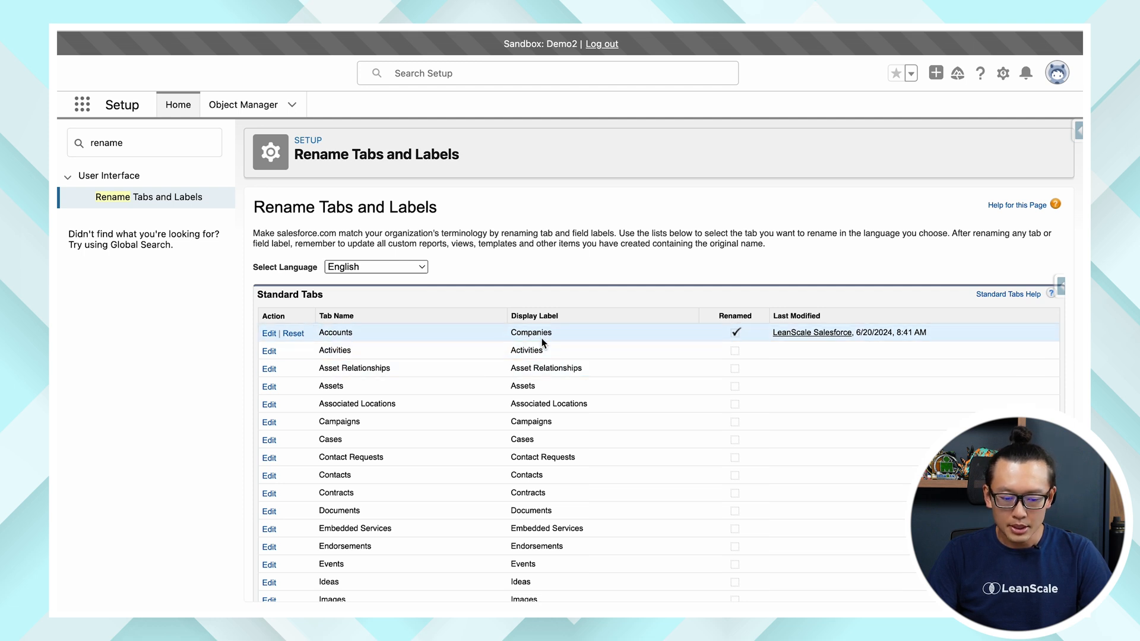
scroll(down, 3)
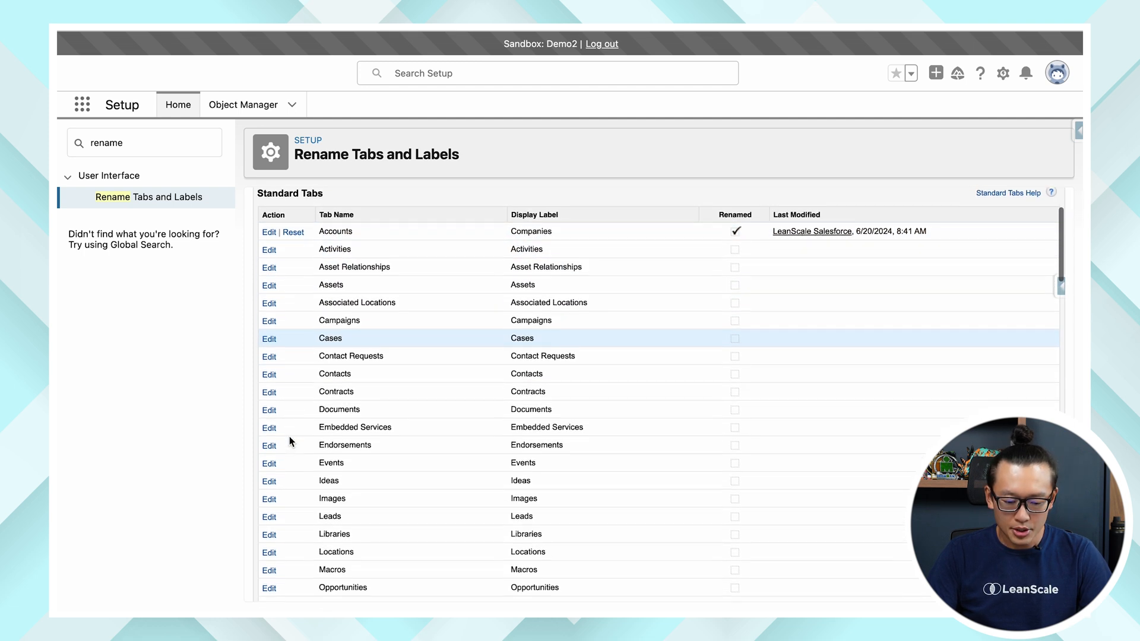
scroll(down, 3)
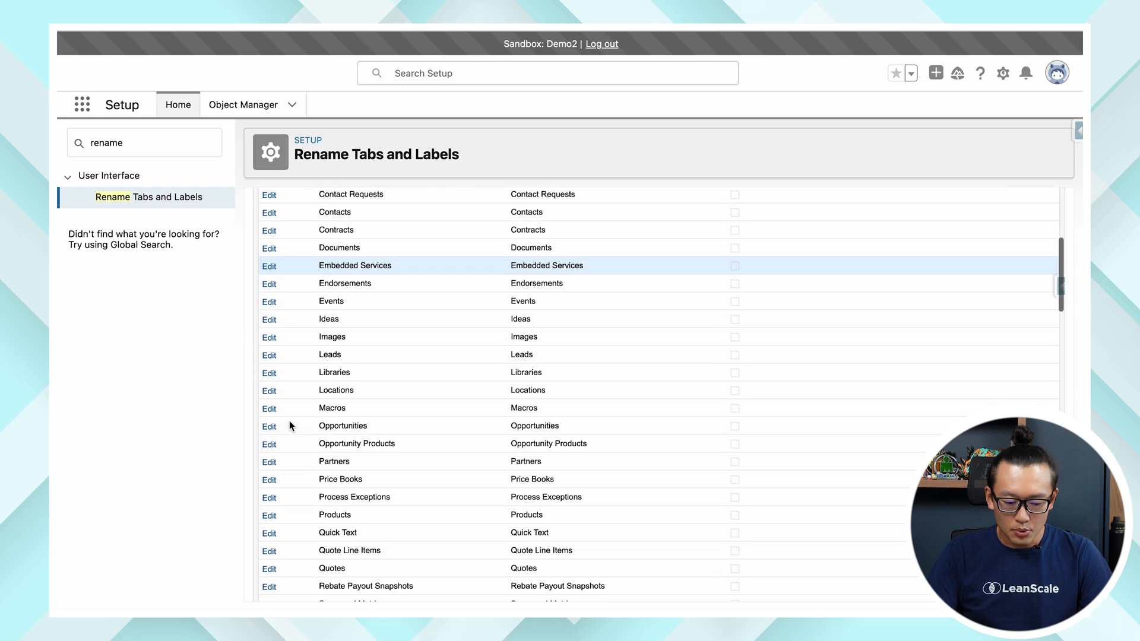
Edit the Opportunities tab labels and relabel the Amount field 'Annual Recurring Revenue'
click(268, 426)
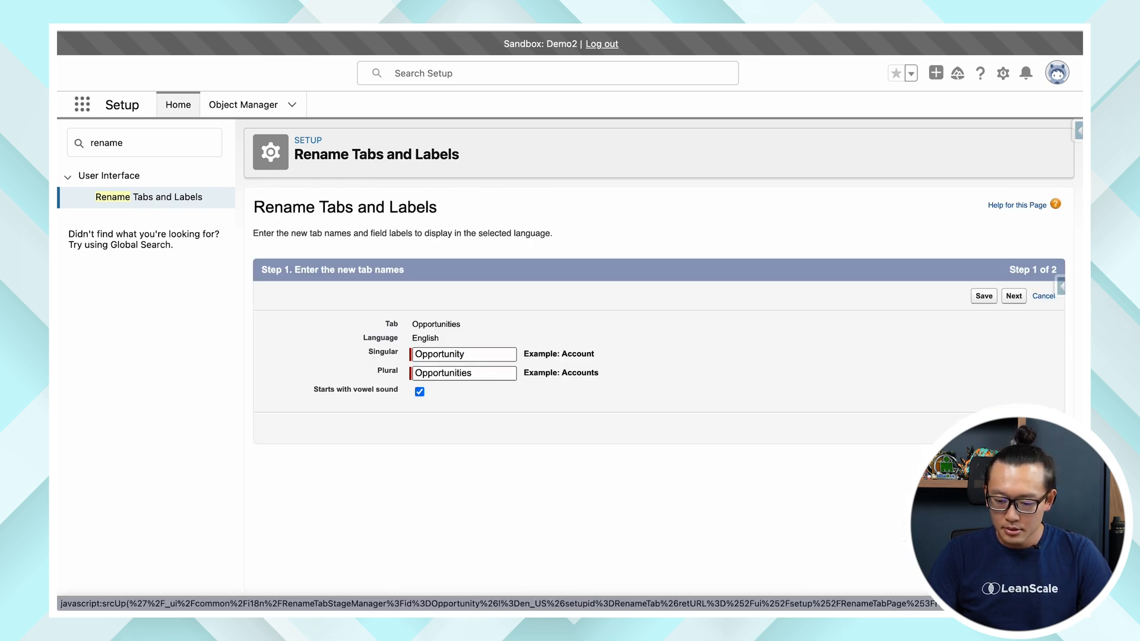
click(1013, 296)
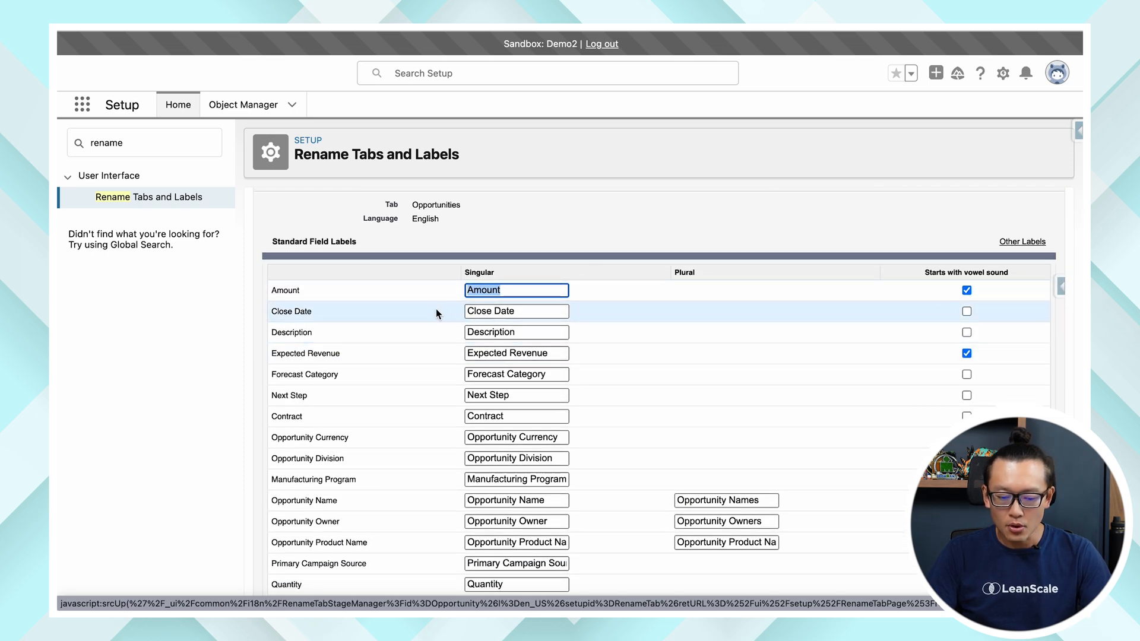
scroll(down, 3)
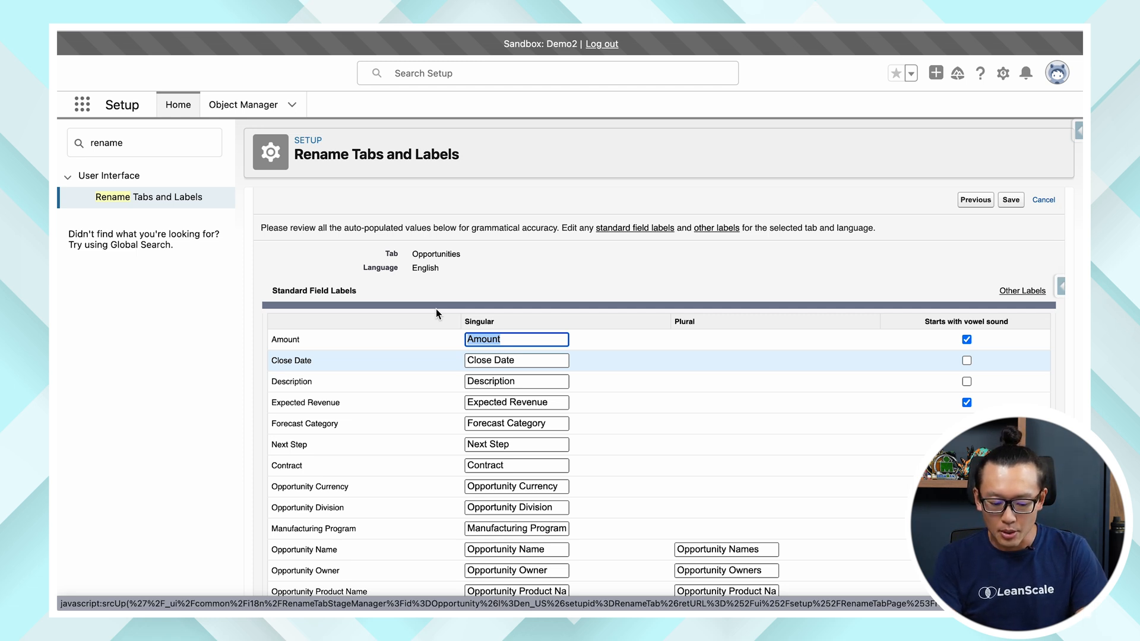
text(Annual)
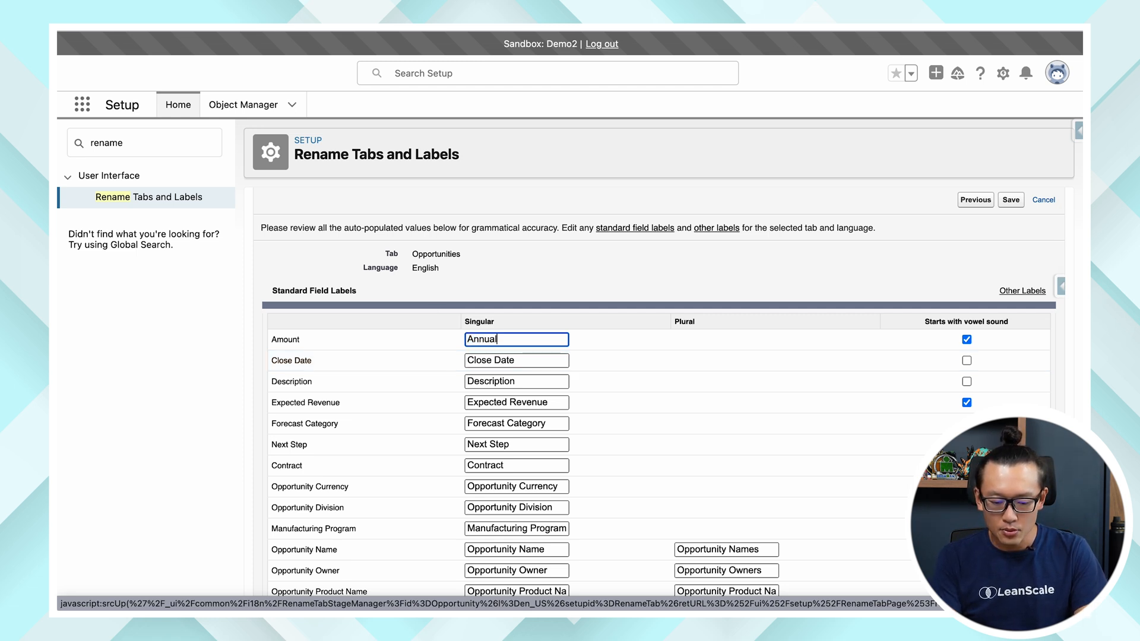
text(Recurring)
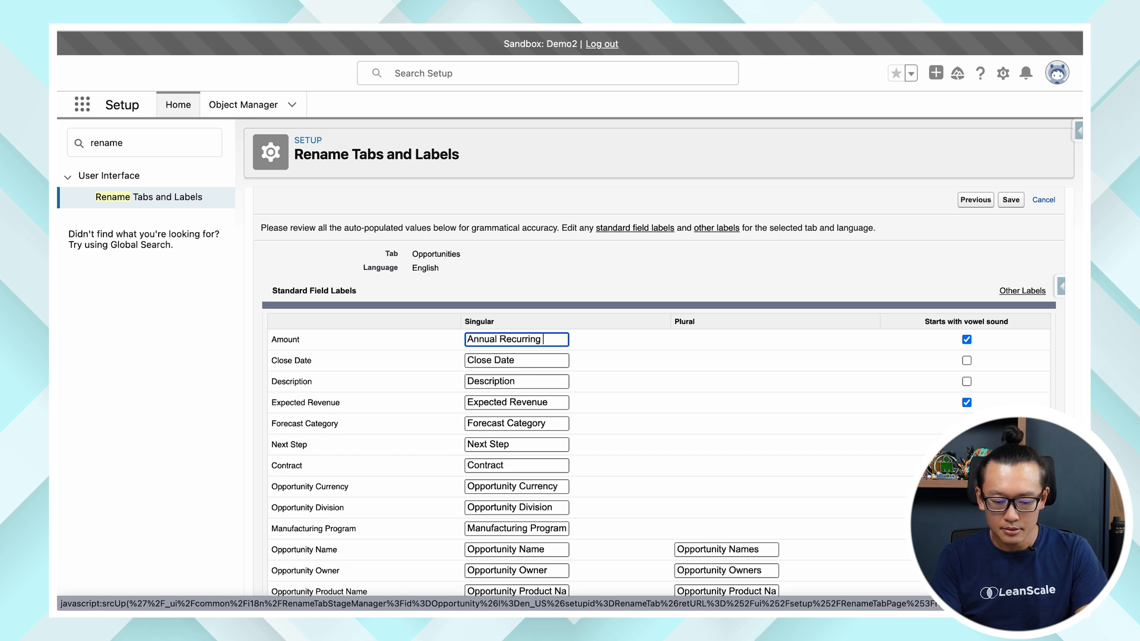
text(Revenue)
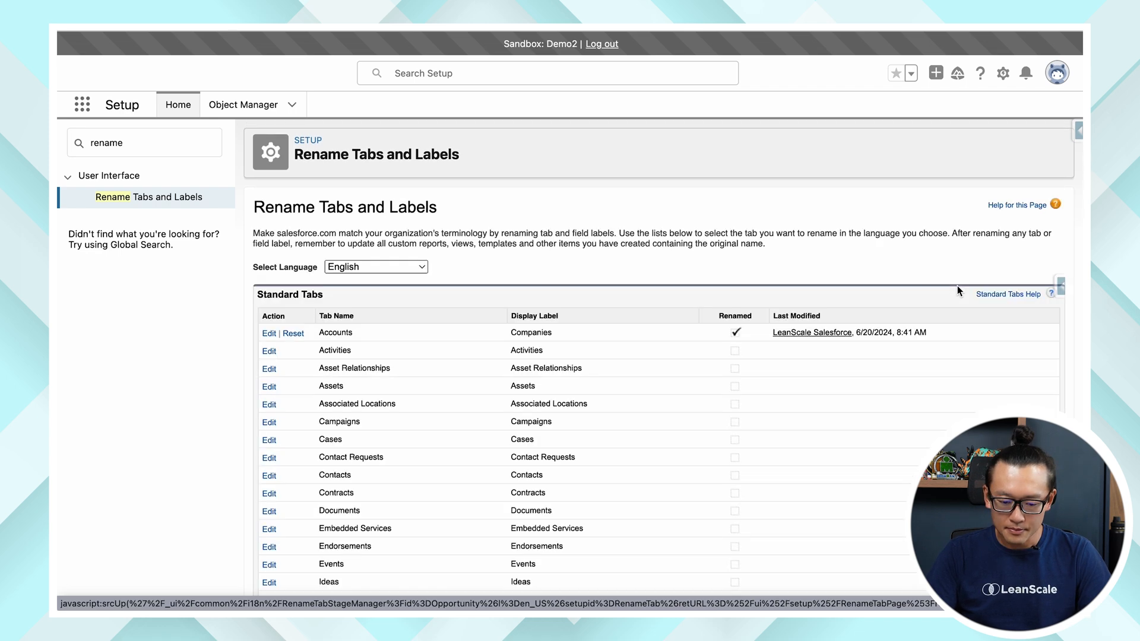
Reopen the rename settings for the Accounts (Companies) tab
scroll(down, 3)
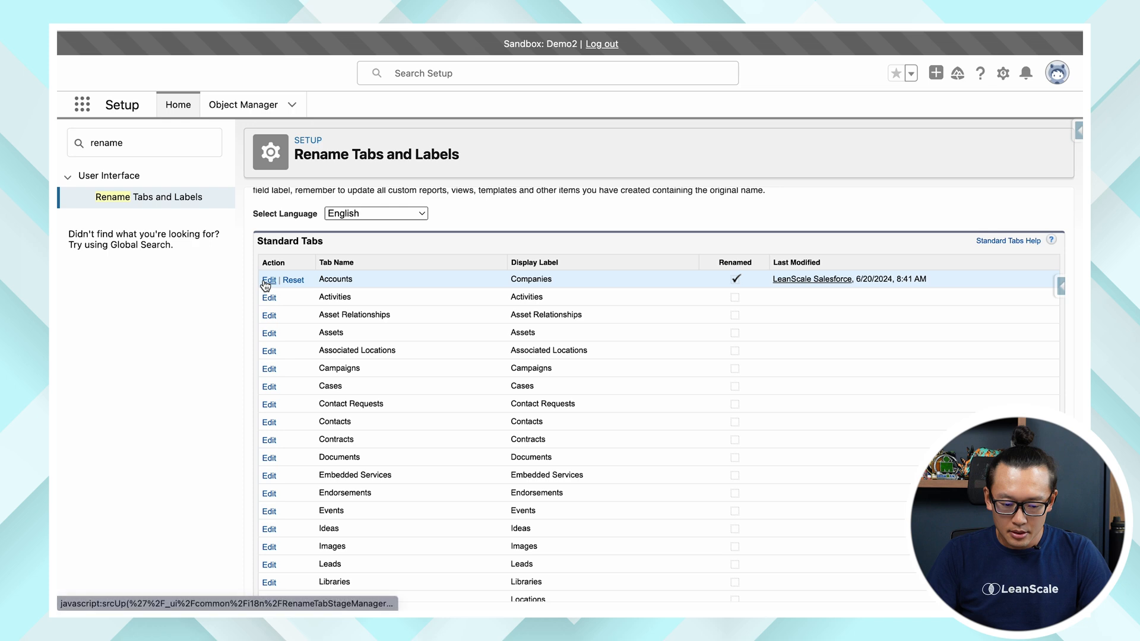
click(268, 280)
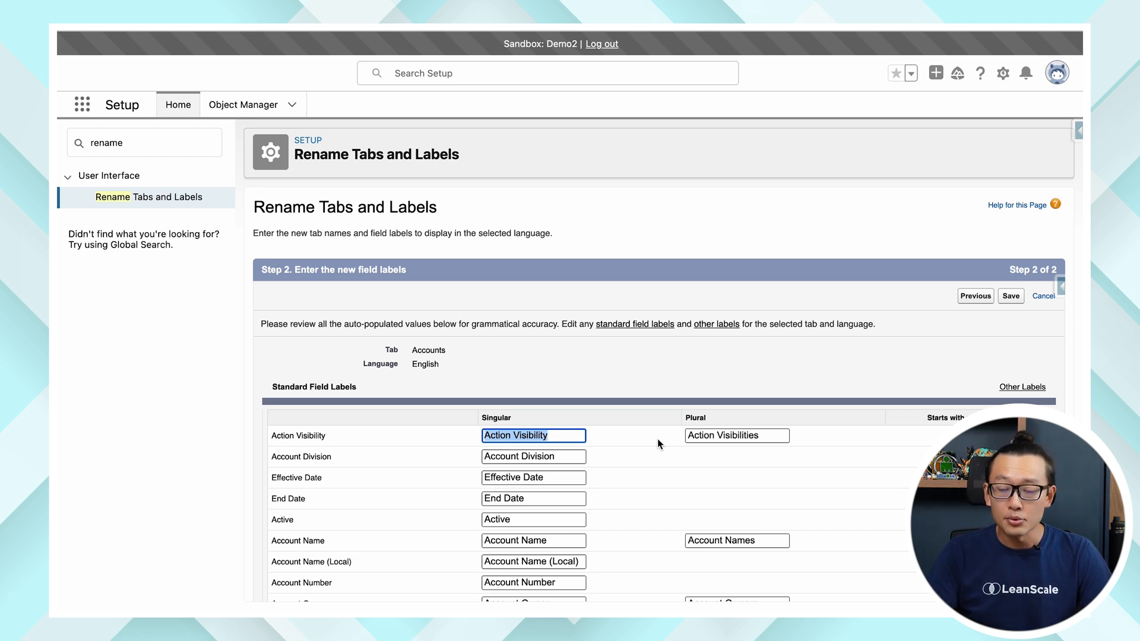
Review the Company/Companies names and Account field labels, then cancel without saving
click(974, 296)
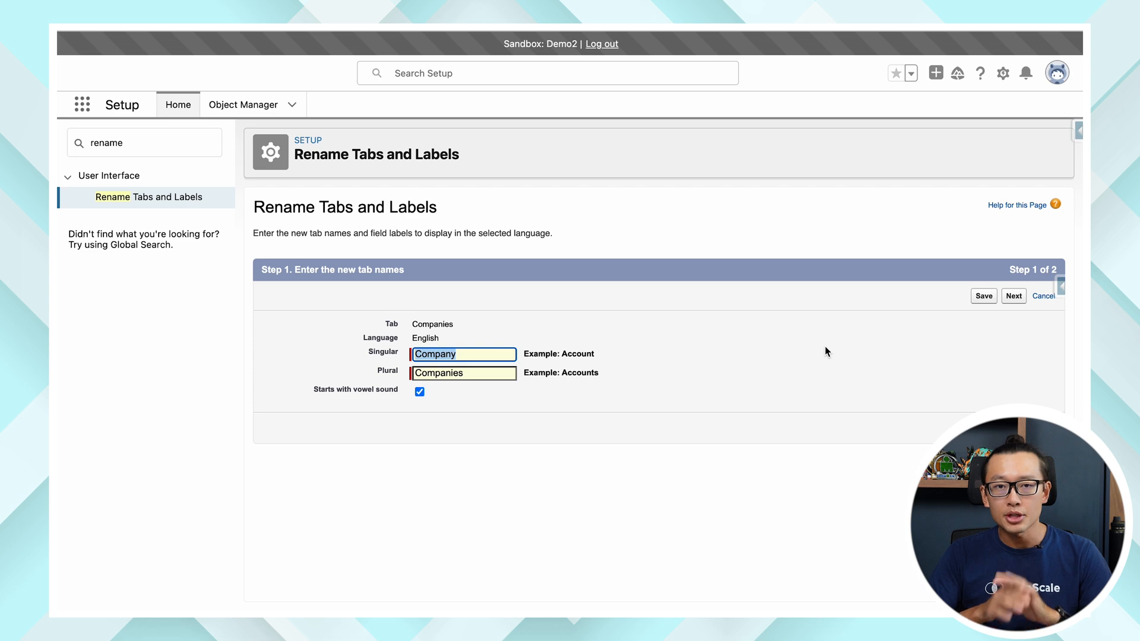
mouse_move(1018, 333)
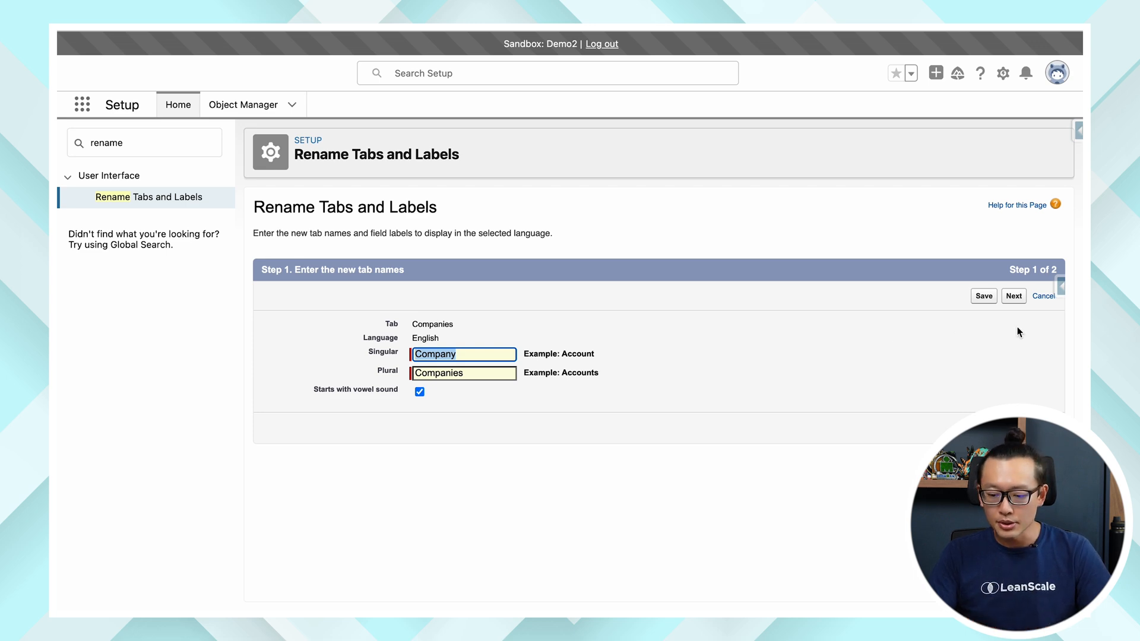
click(1012, 296)
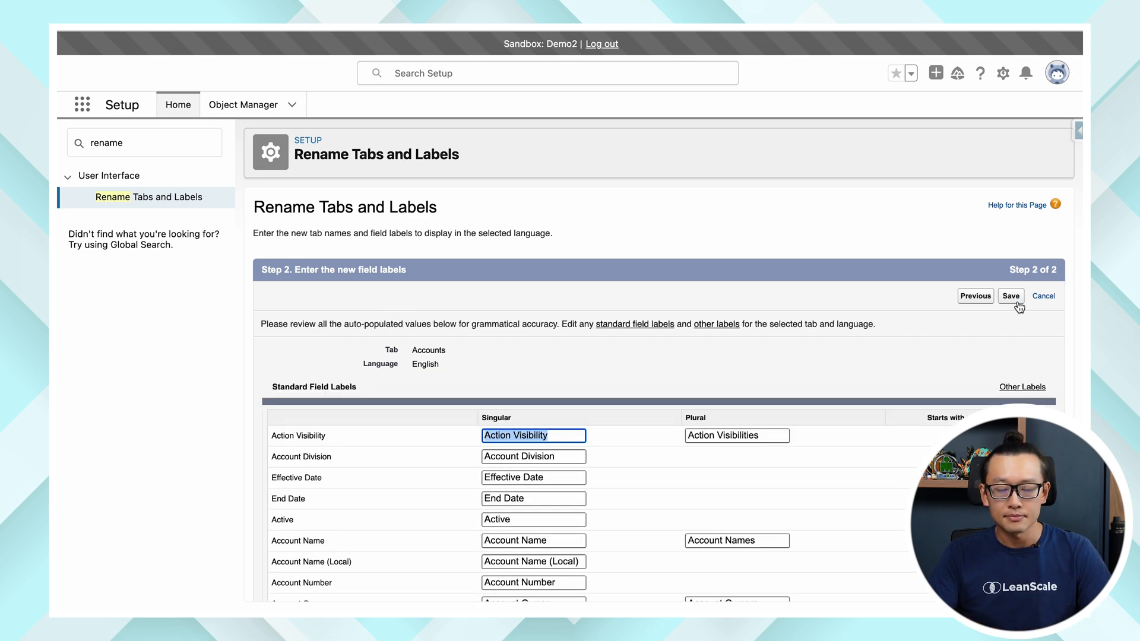
scroll(down, 3)
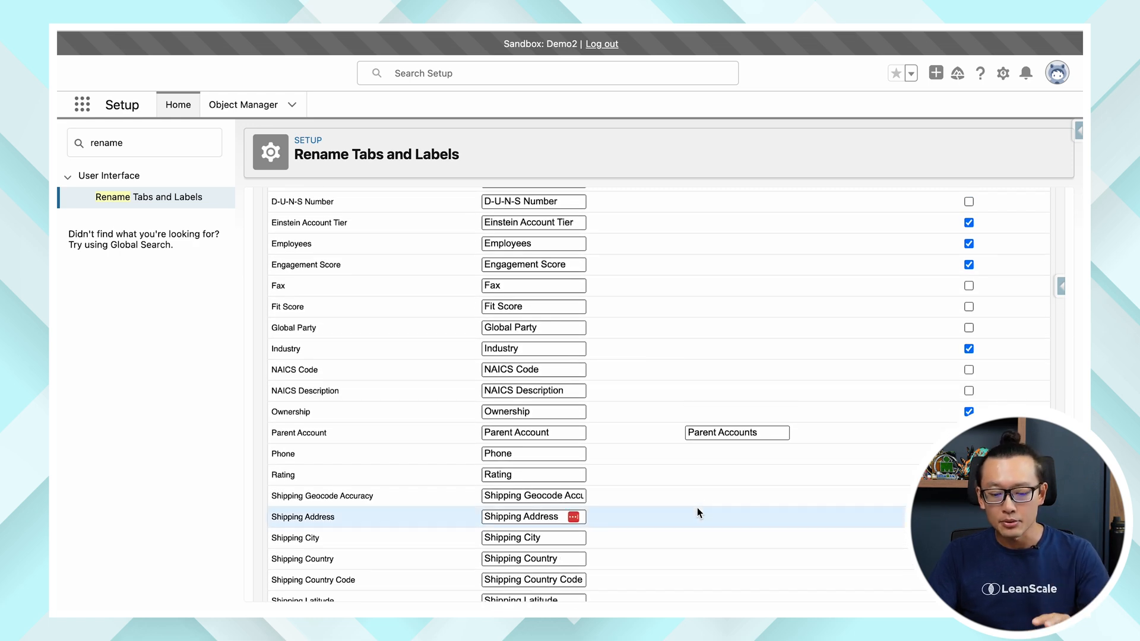
scroll(up, 3)
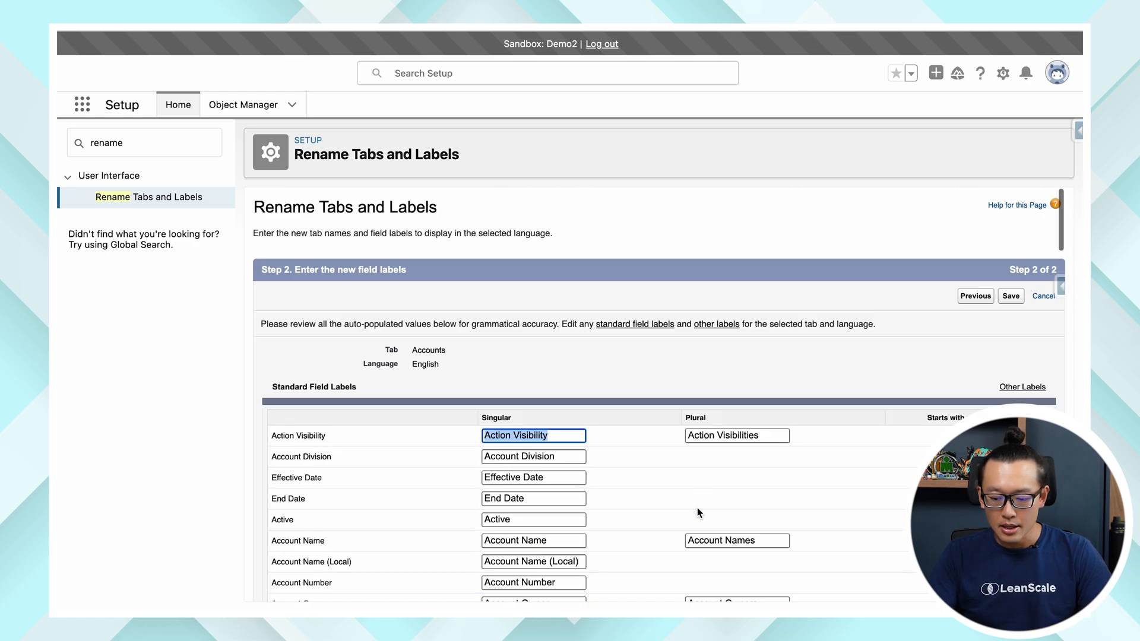
scroll(down, 3)
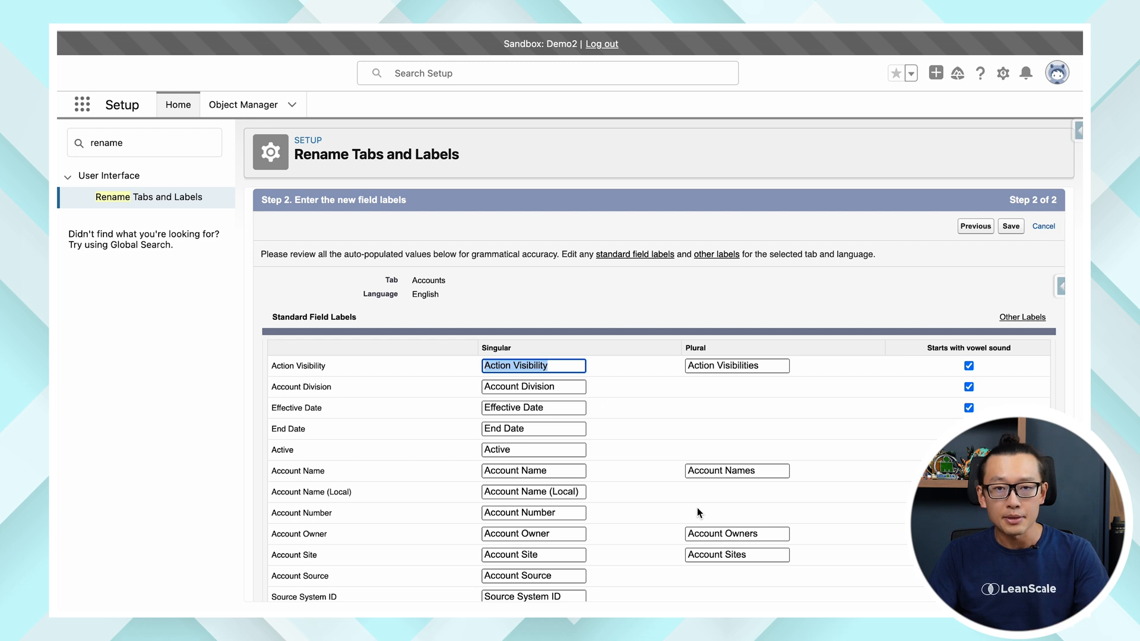
mouse_move(942, 277)
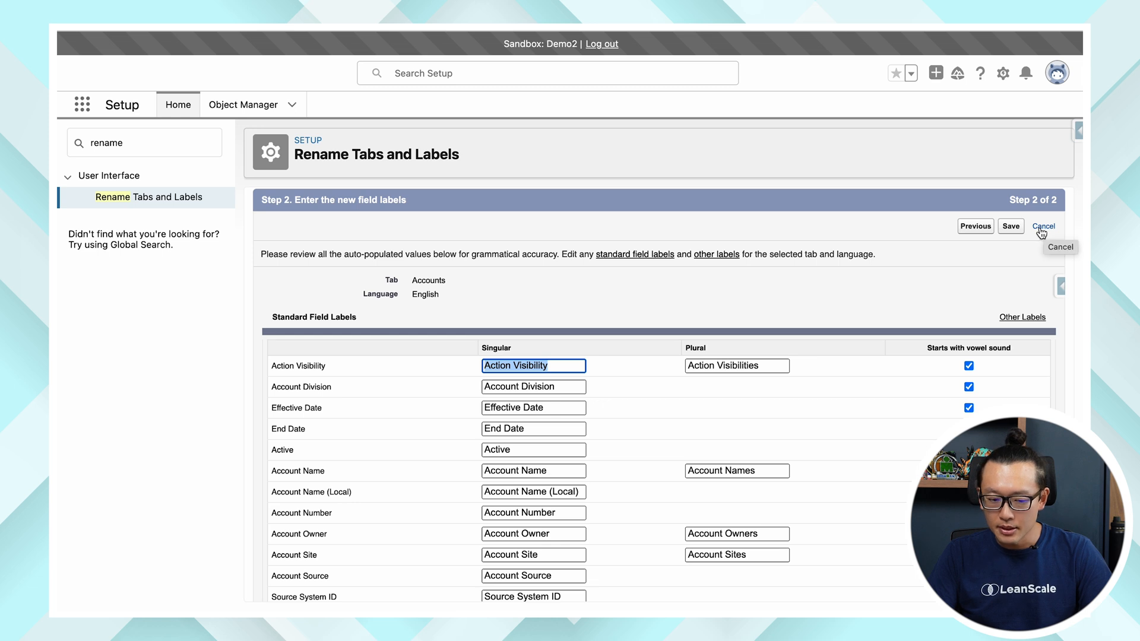
click(1043, 226)
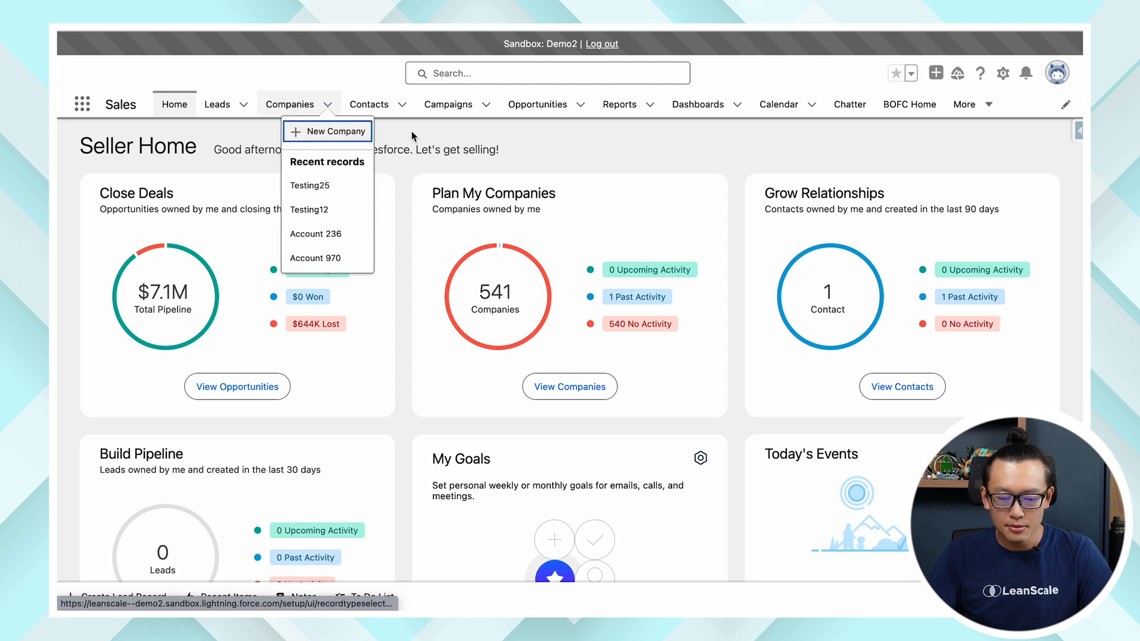
Open Testing25- from the Opportunities dropdown to check the Annual Recurring Revenue field
click(537, 104)
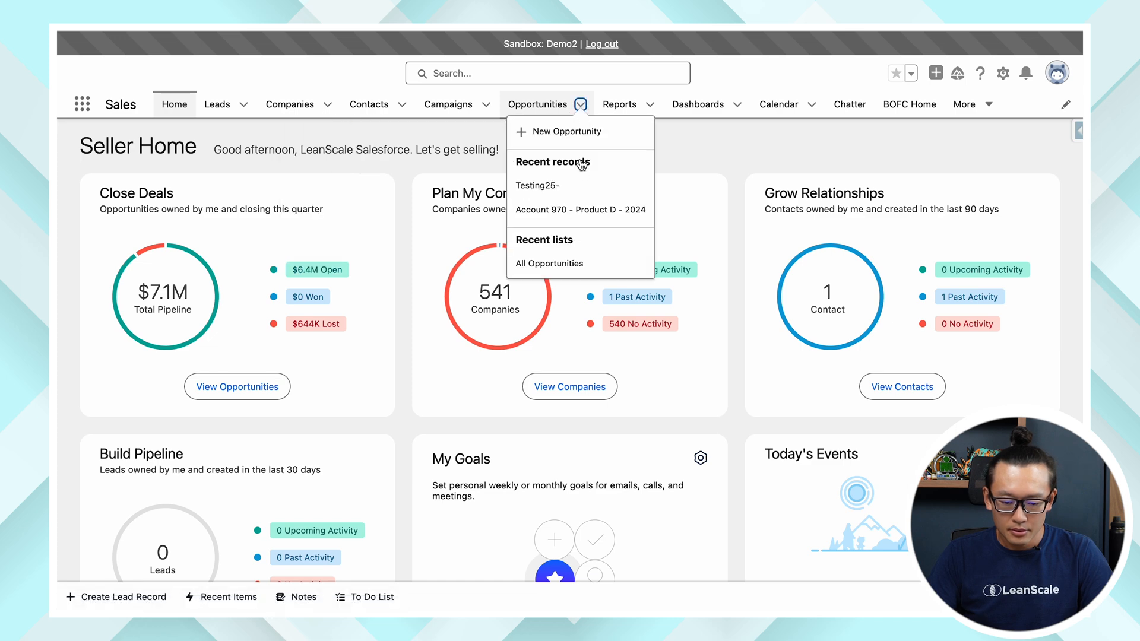
click(537, 104)
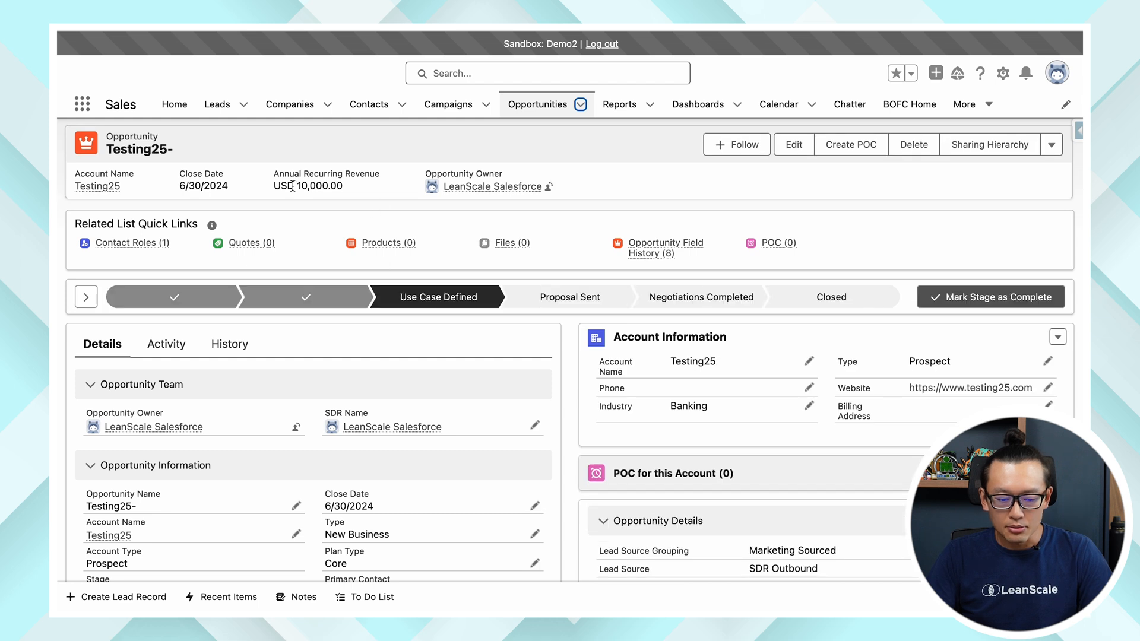
mouse_move(327, 204)
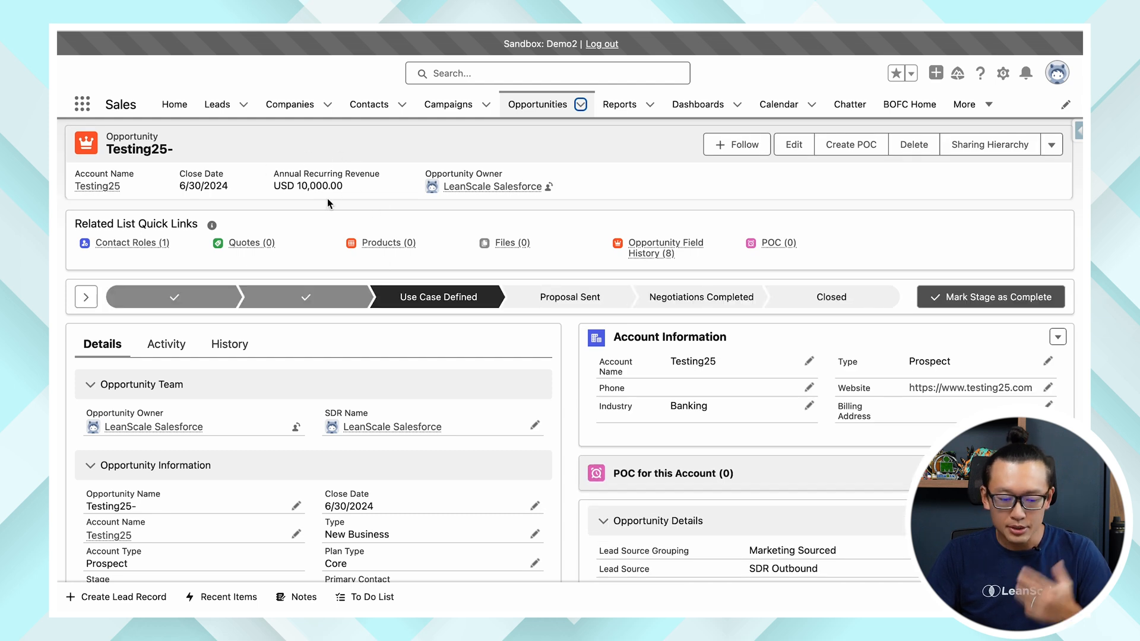
mouse_move(314, 148)
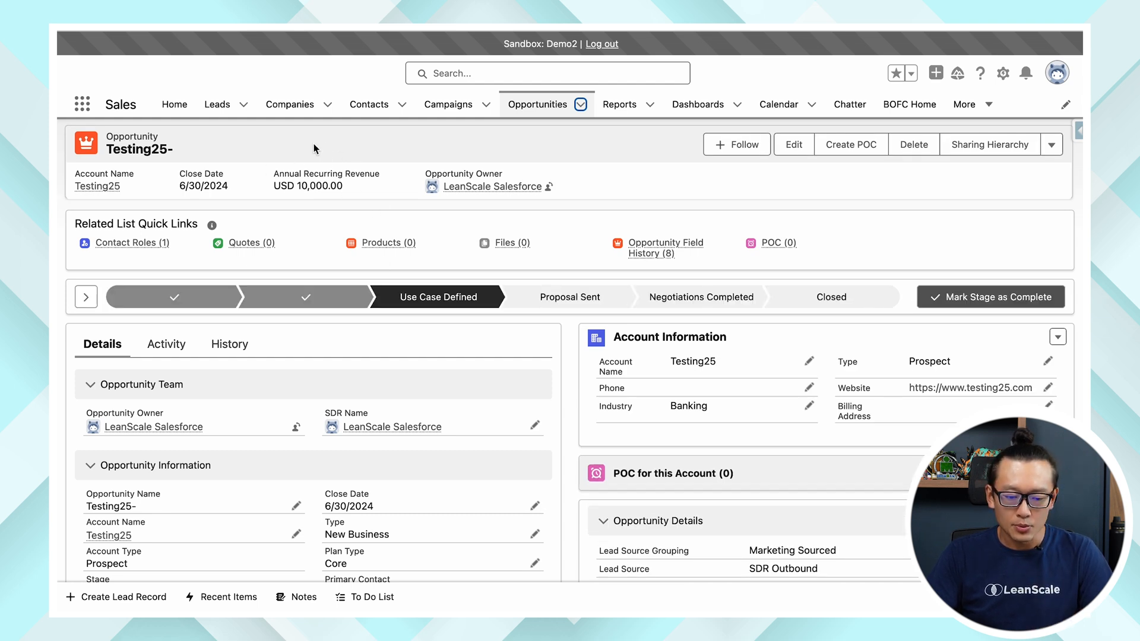